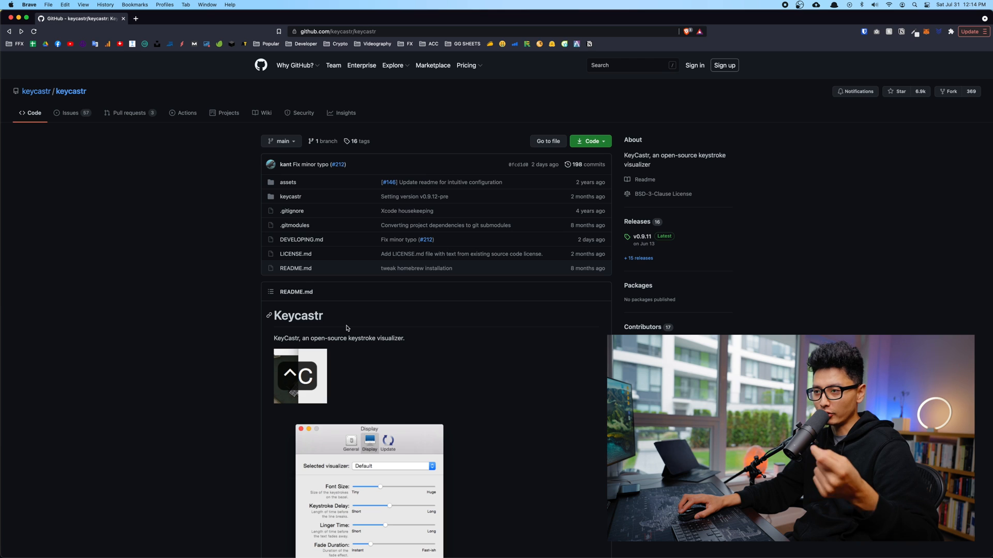
{"action": "mouse_move", "coordinate": [313, 332]}
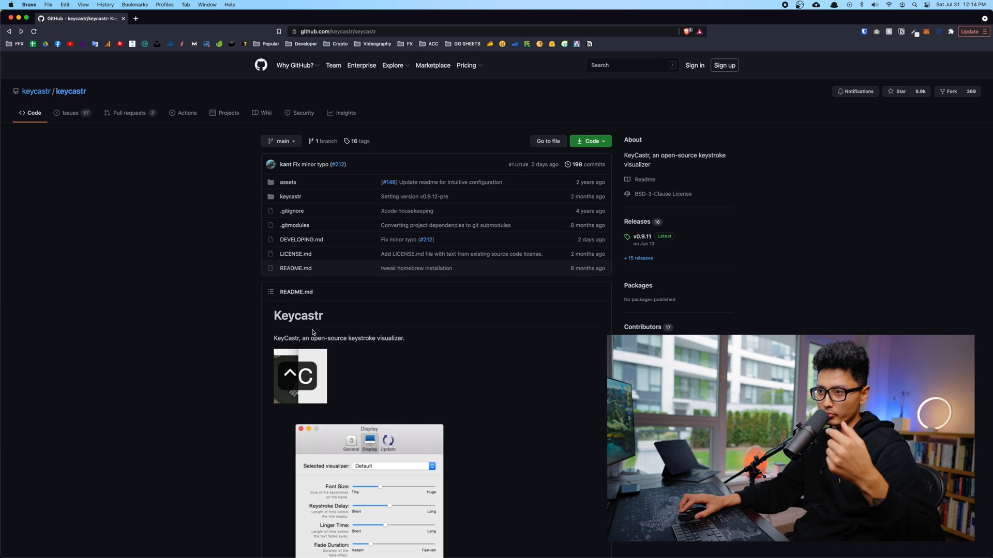
{"action": "mouse_move", "coordinate": [310, 332]}
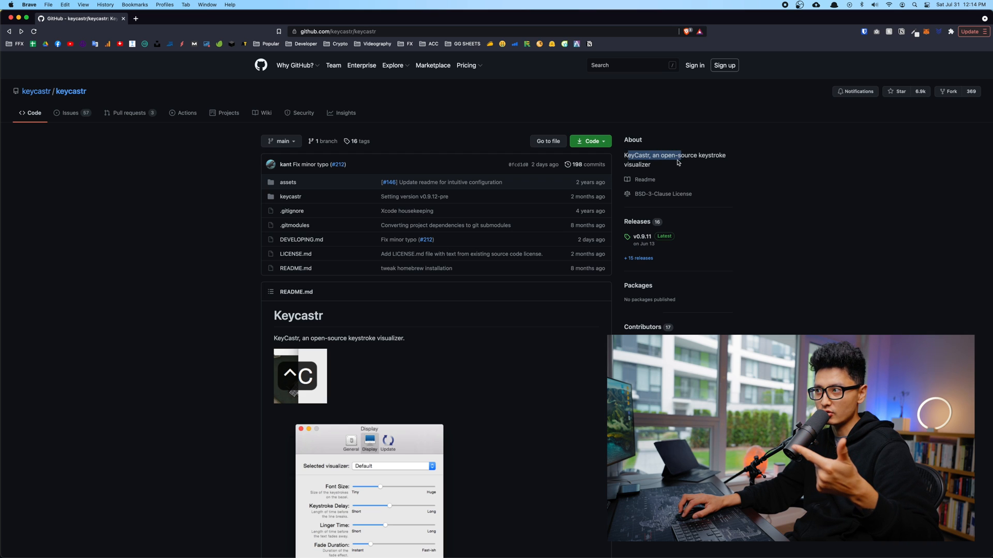
From the releases page, download KeyCastr.app.zip of the v0.9.11 release into Downloads
{"action": "scroll", "scroll_direction": "down", "scroll_amount": 3}
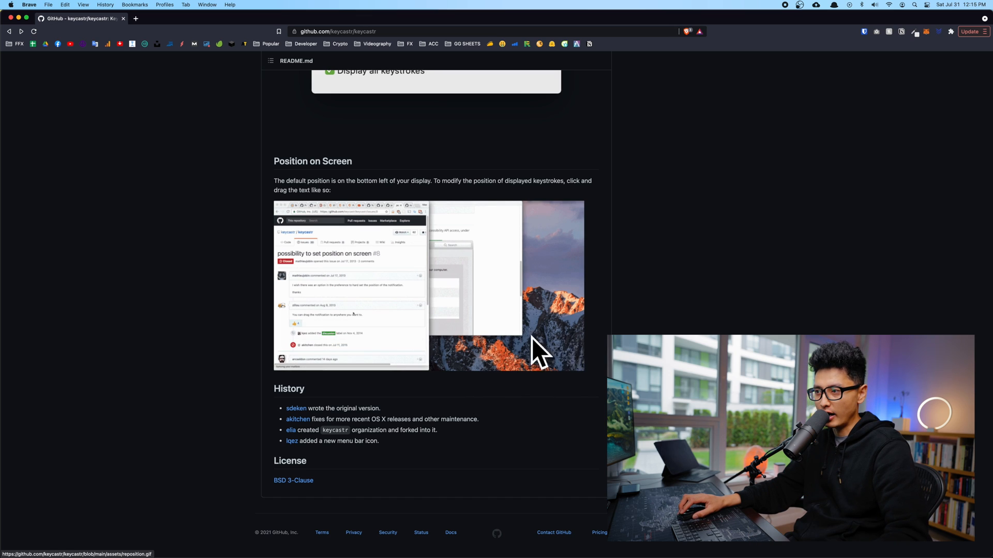
{"action": "type", "text": "asdfasdf"}
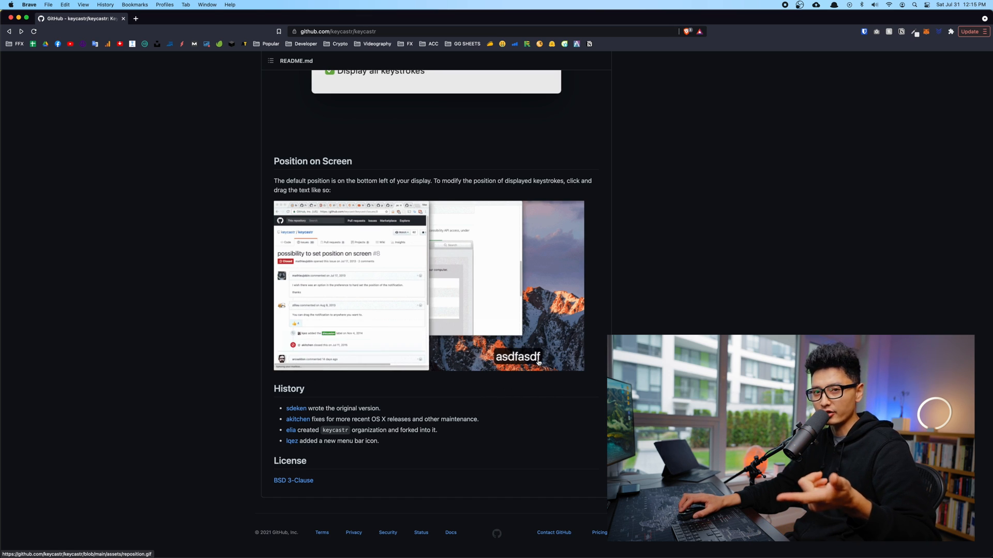
{"action": "scroll", "scroll_direction": "up", "scroll_amount": 3}
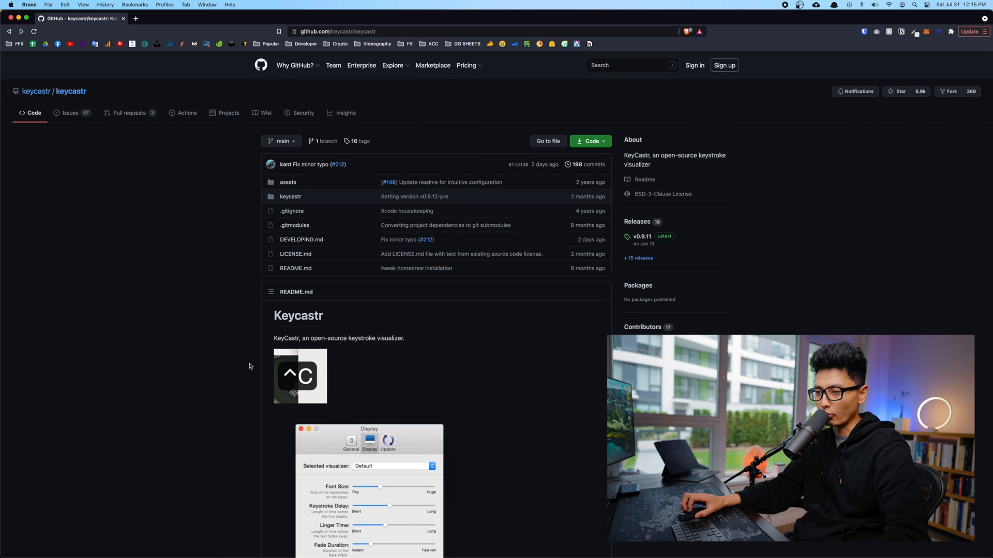
{"action": "scroll", "scroll_direction": "down", "scroll_amount": 3}
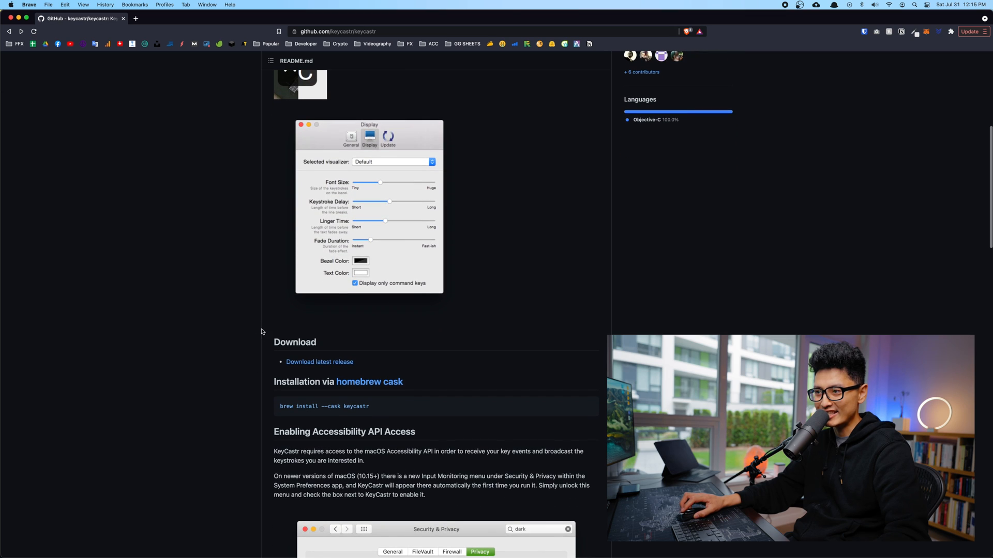
{"action": "mouse_move", "coordinate": [320, 362]}
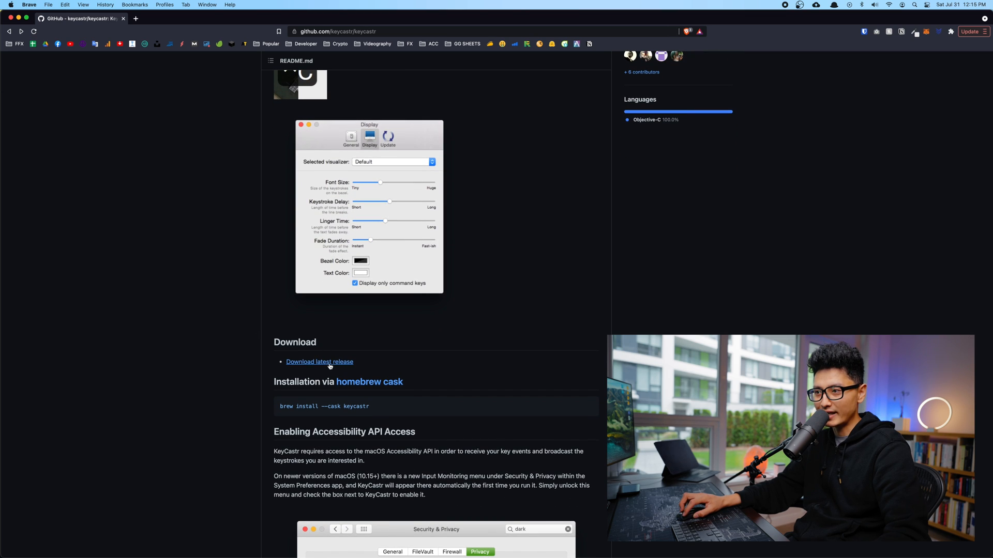
{"action": "left_click", "coordinate": [319, 362]}
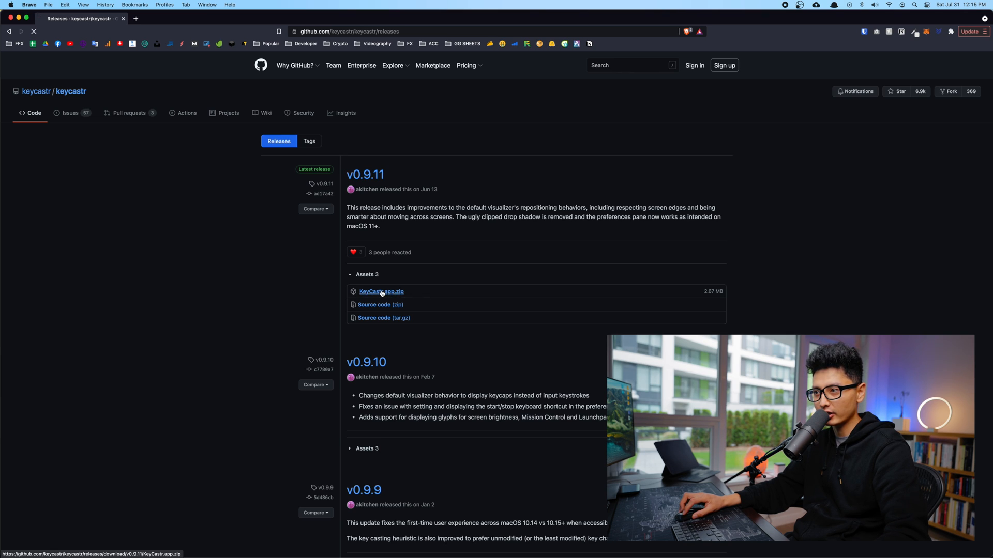
{"action": "left_click", "coordinate": [381, 292]}
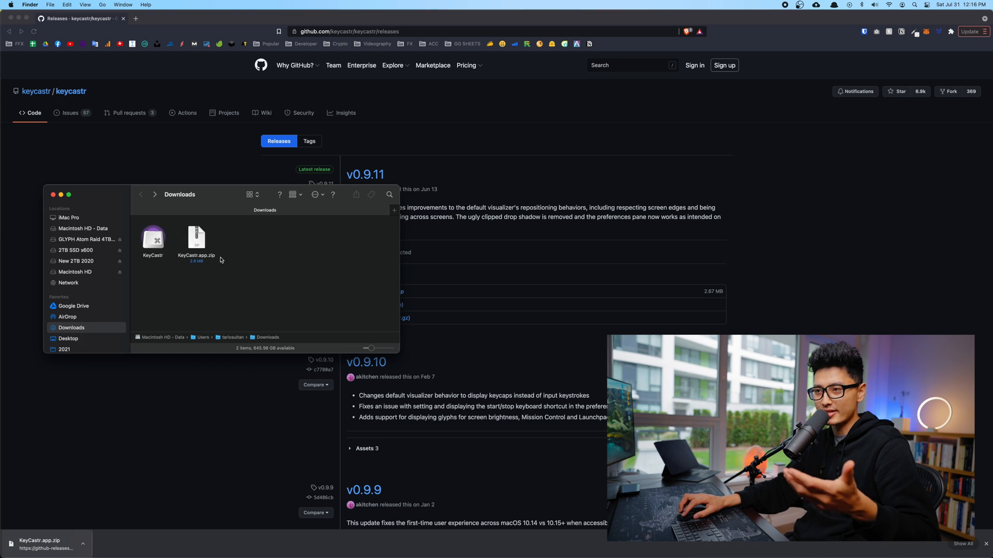
Launch the downloaded KeyCastr app, confirming the downloaded-from-internet warning
{"action": "left_click", "coordinate": [153, 239]}
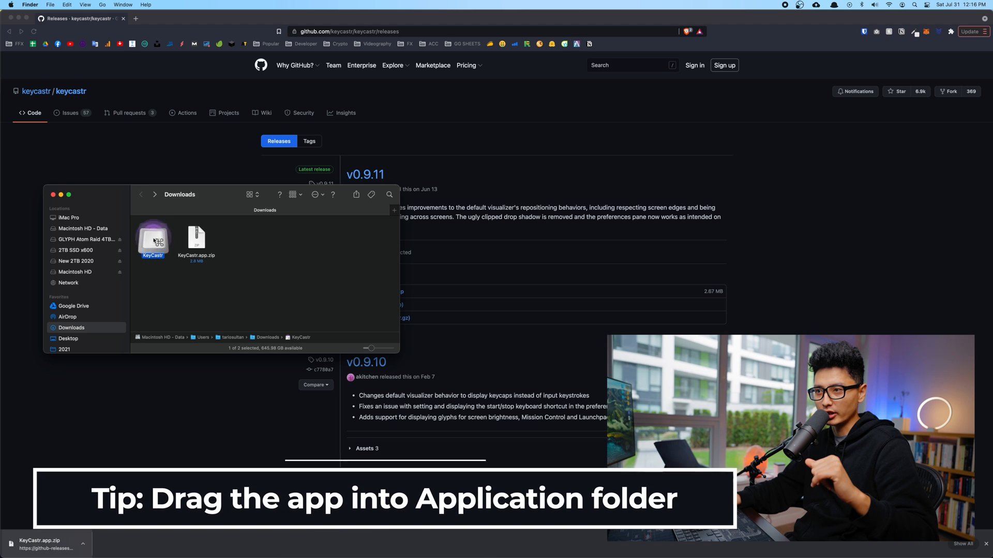
{"action": "double_click", "coordinate": [152, 236]}
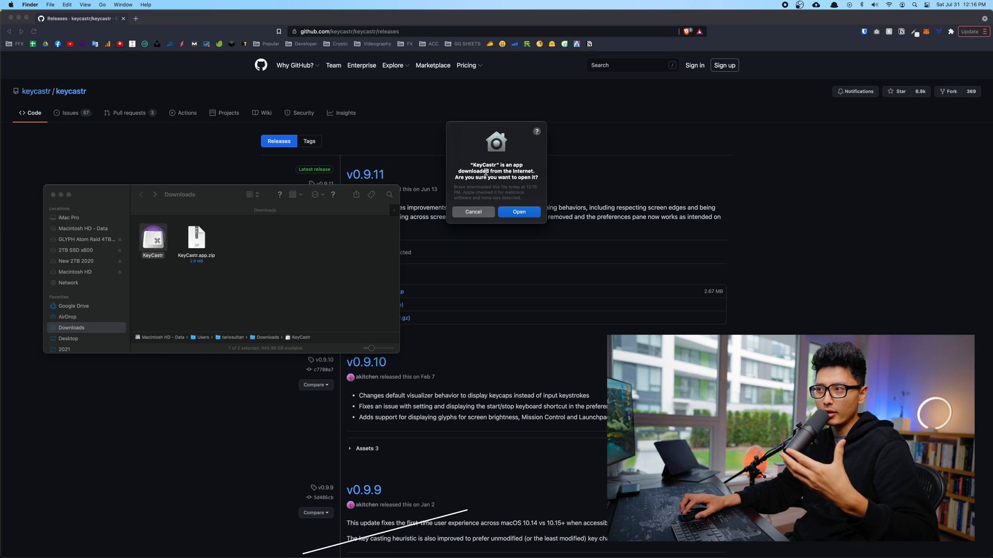
{"action": "left_click", "coordinate": [518, 211]}
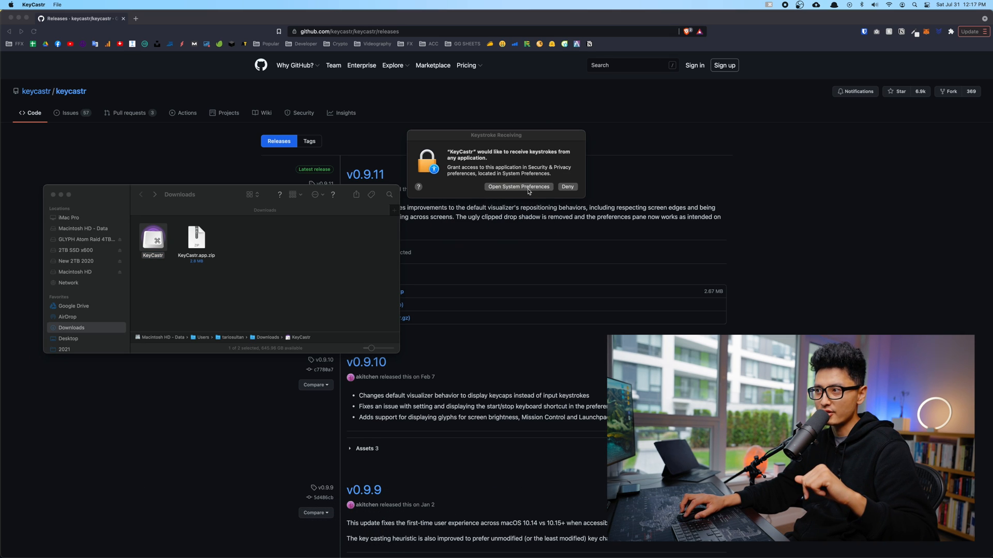
Unlock Security & Privacy and allow KeyCastr under Input Monitoring
{"action": "left_click", "coordinate": [518, 187]}
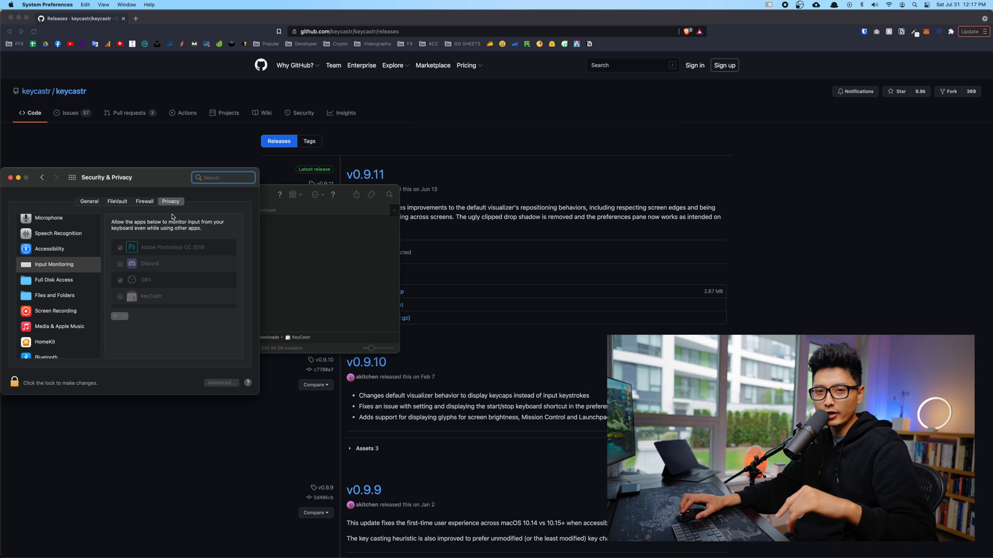
{"action": "mouse_move", "coordinate": [73, 265]}
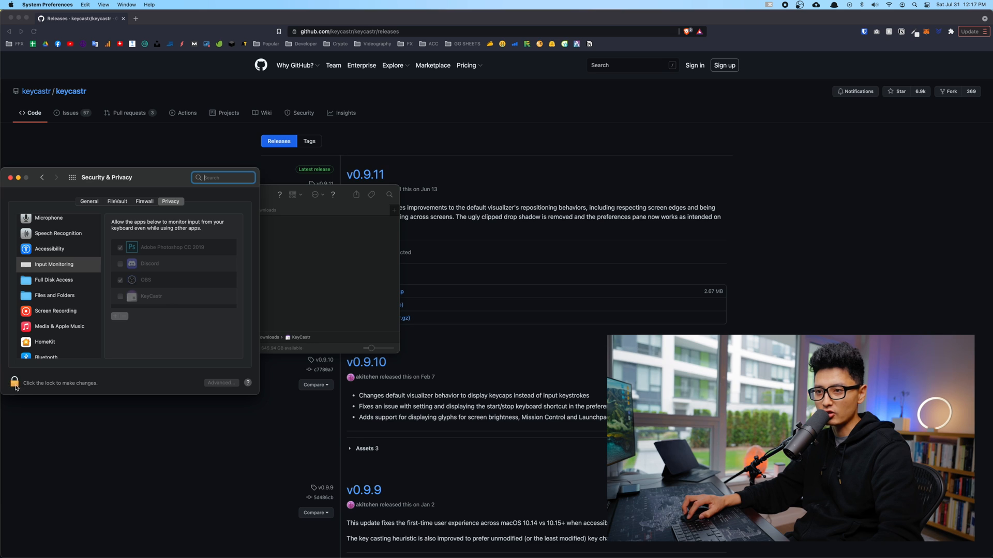
{"action": "left_click", "coordinate": [15, 382]}
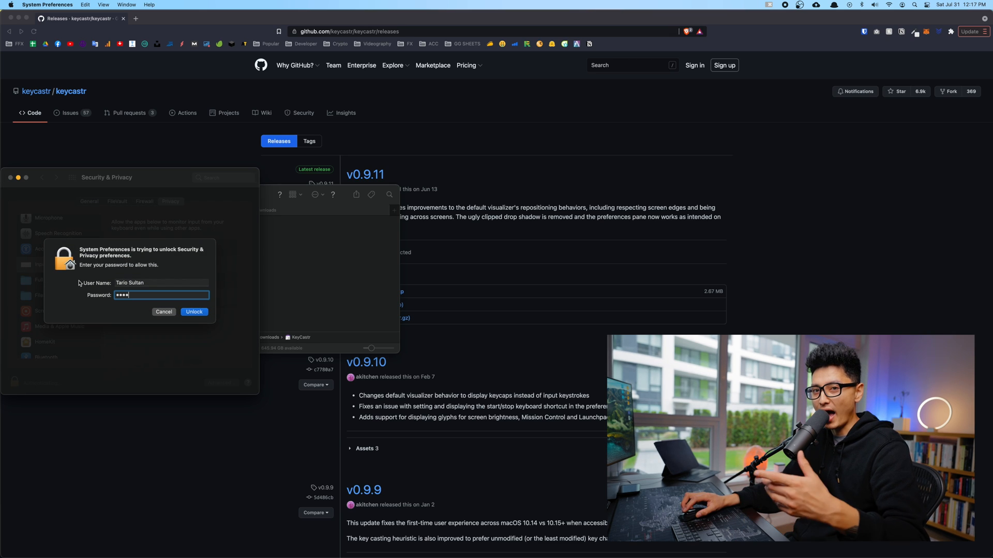
{"action": "left_click", "coordinate": [193, 311]}
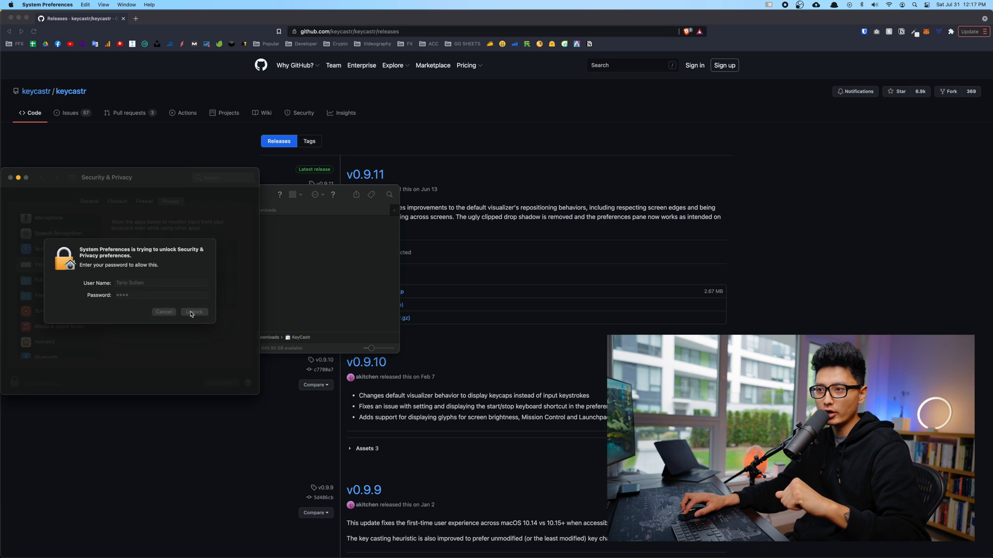
{"action": "left_click", "coordinate": [193, 311]}
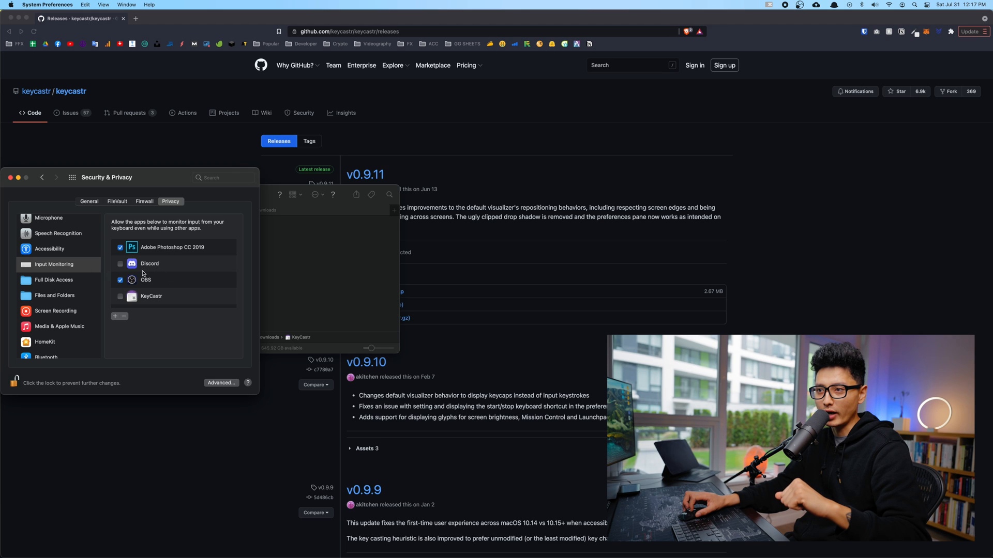
{"action": "mouse_move", "coordinate": [153, 302]}
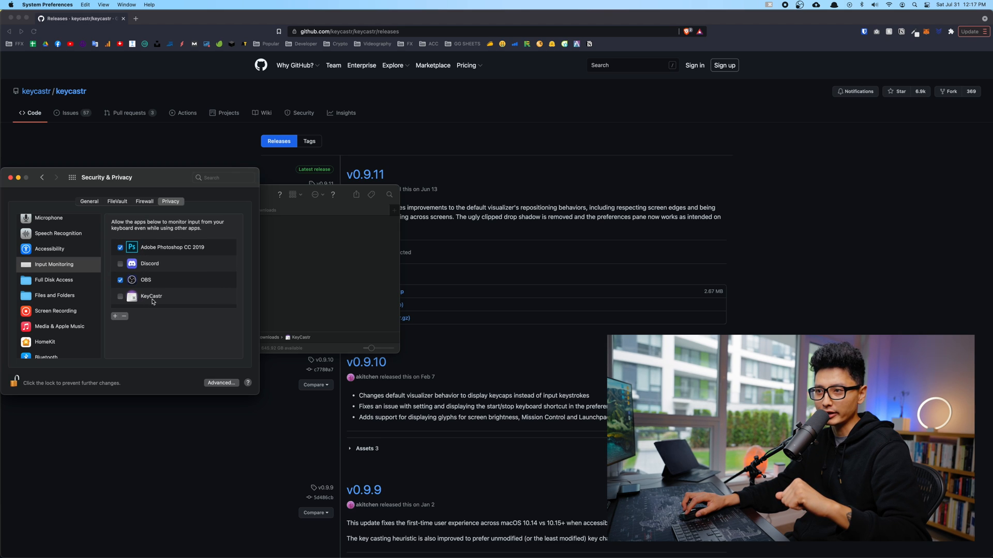
{"action": "left_click", "coordinate": [120, 296]}
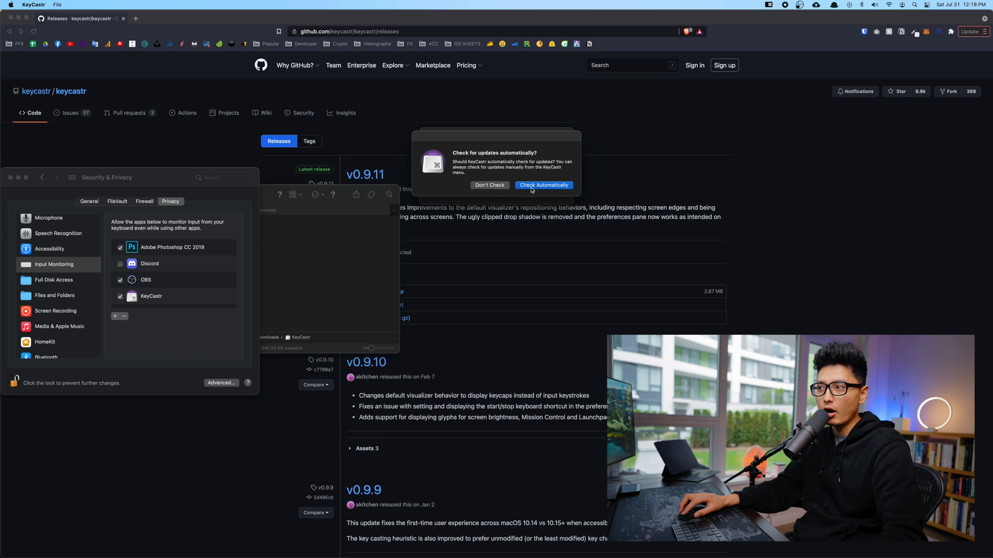
{"action": "mouse_move", "coordinate": [539, 190]}
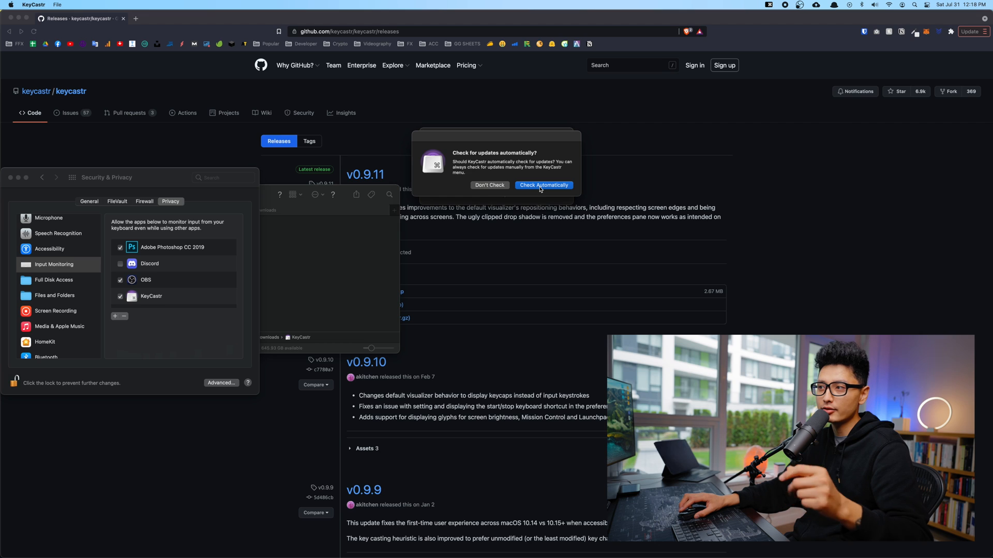
{"action": "mouse_move", "coordinate": [526, 192]}
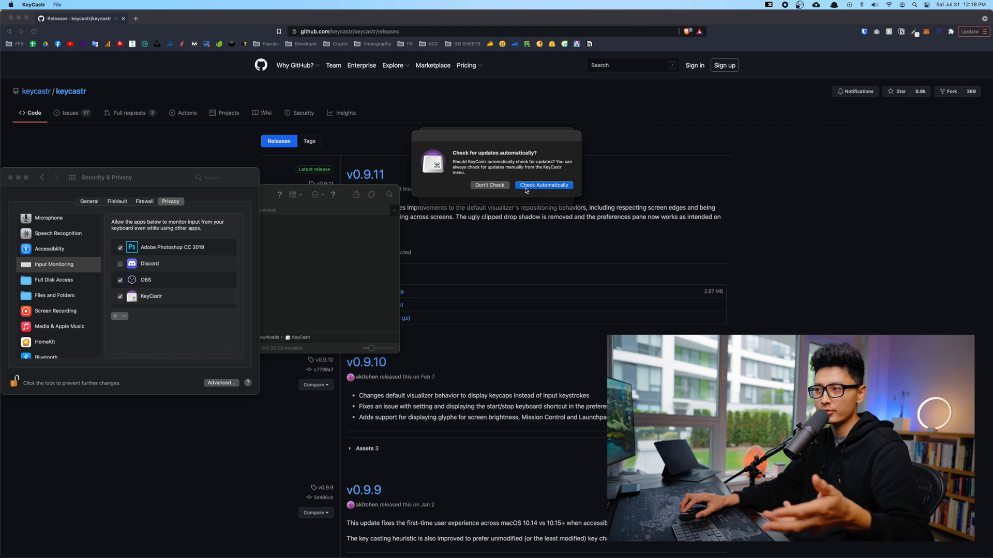
{"action": "mouse_move", "coordinate": [525, 192]}
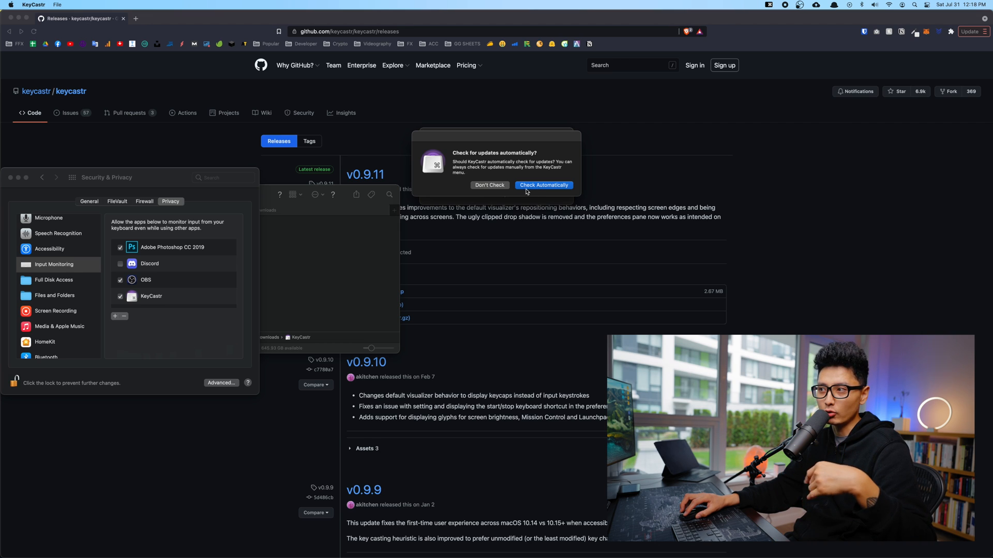
Allow automatic update checks, keep the icon in menu bar and Dock, and show the menu-bar menu
{"action": "left_click", "coordinate": [543, 185]}
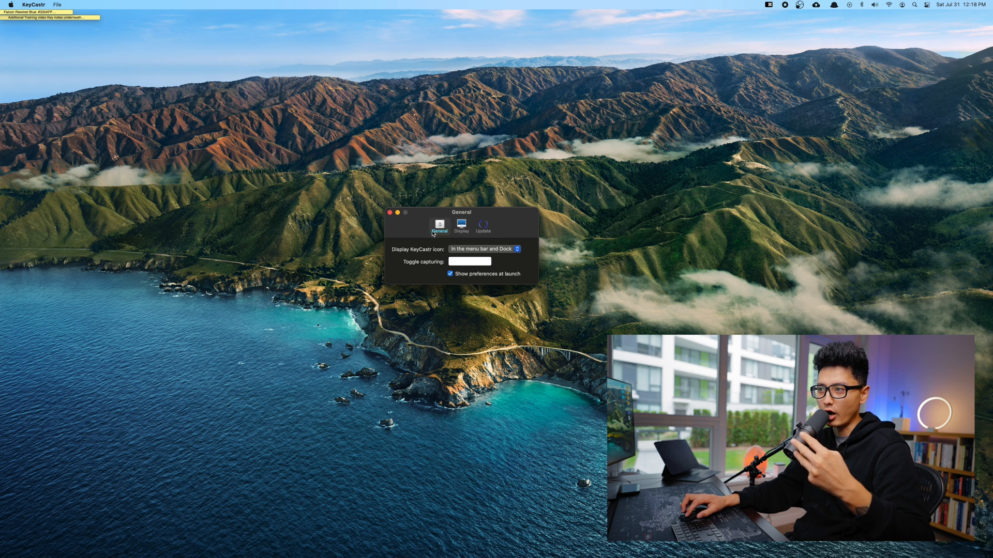
{"action": "mouse_move", "coordinate": [402, 255]}
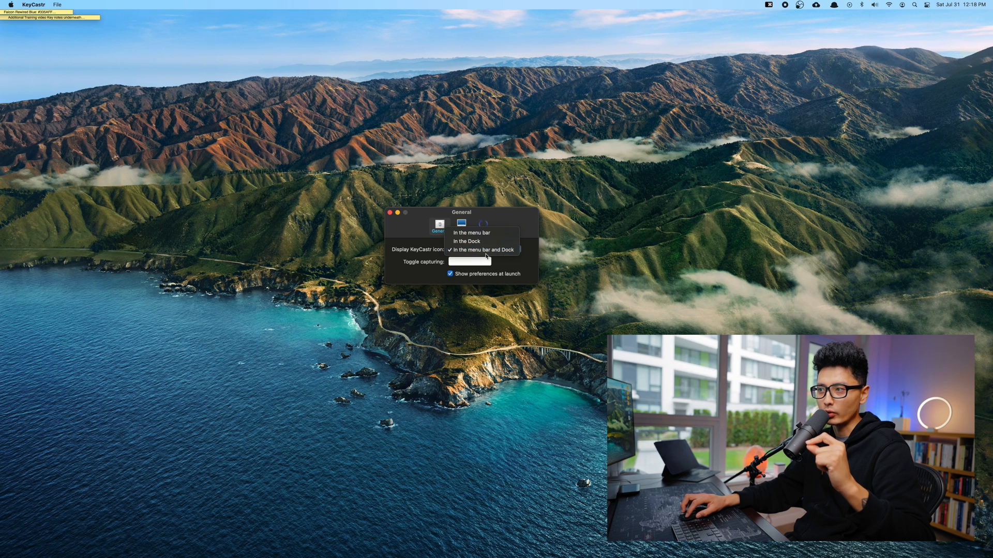
{"action": "left_click", "coordinate": [484, 249]}
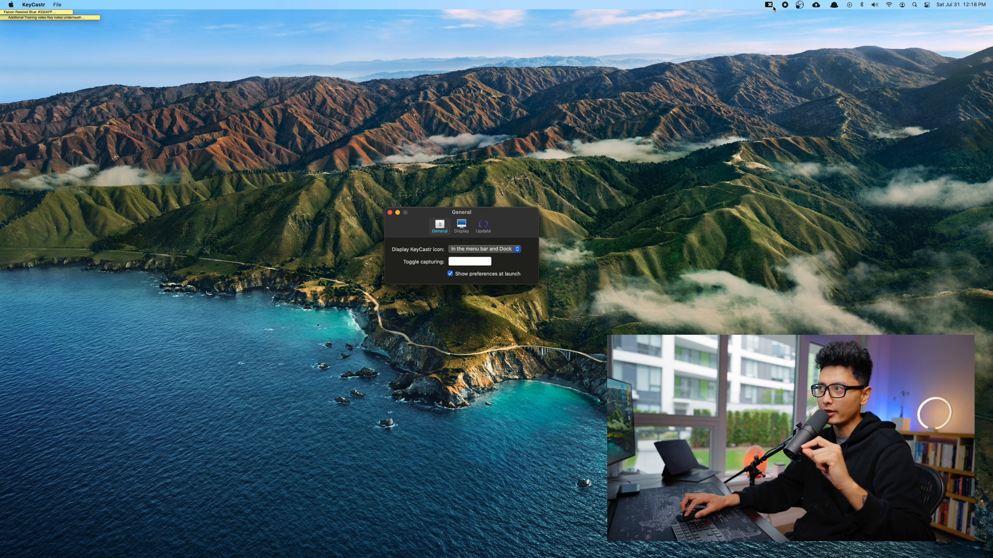
{"action": "left_click", "coordinate": [769, 4]}
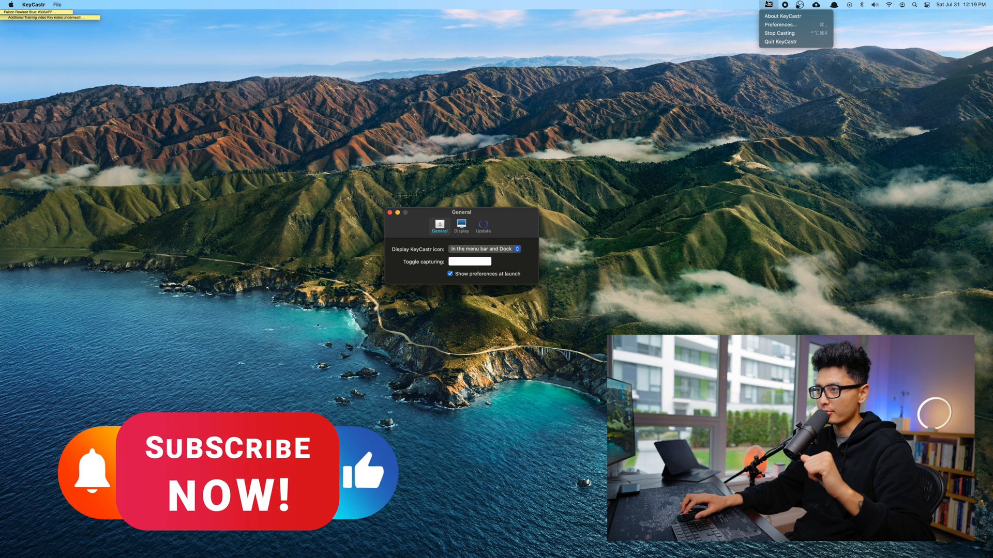
In Display preferences raise the font size to mid-range and preview with test keystrokes
{"action": "left_click", "coordinate": [460, 224]}
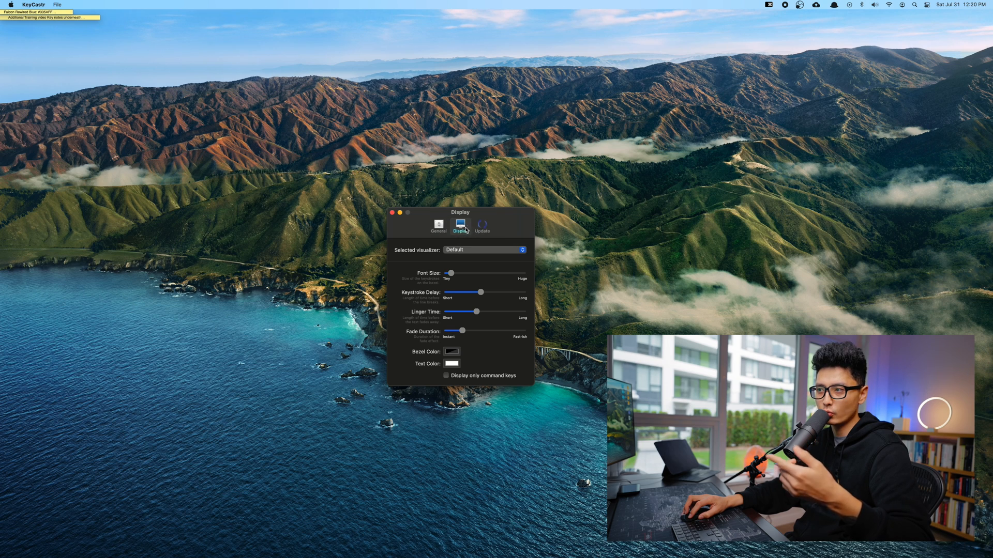
{"action": "mouse_move", "coordinate": [459, 261]}
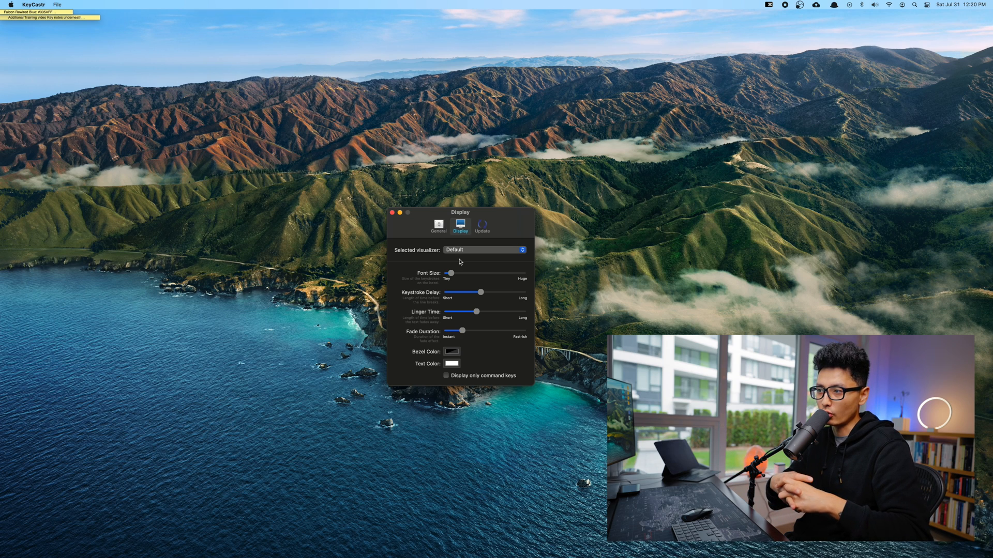
{"action": "mouse_move", "coordinate": [500, 368]}
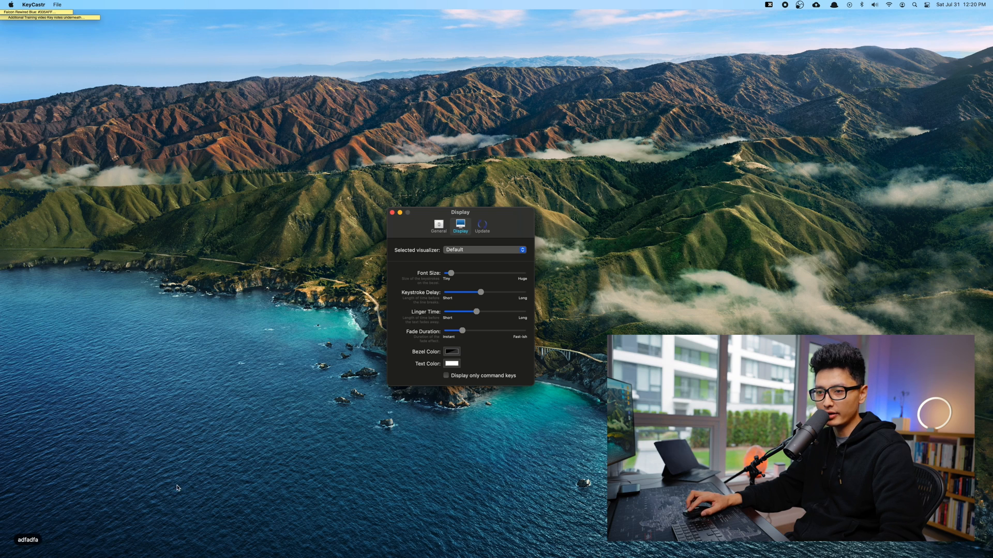
{"action": "type", "text": "adfadf"}
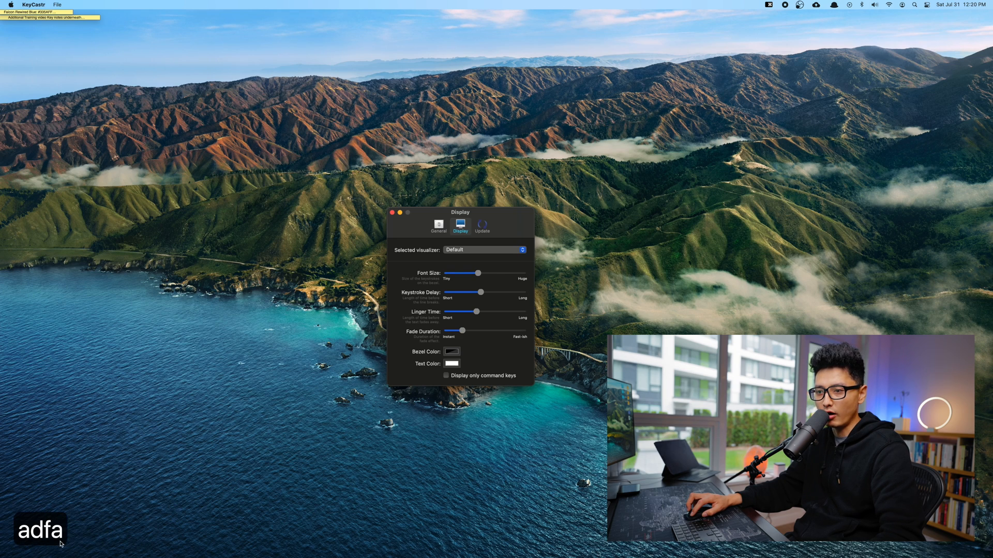
{"action": "type", "text": "dfafafafafaf"}
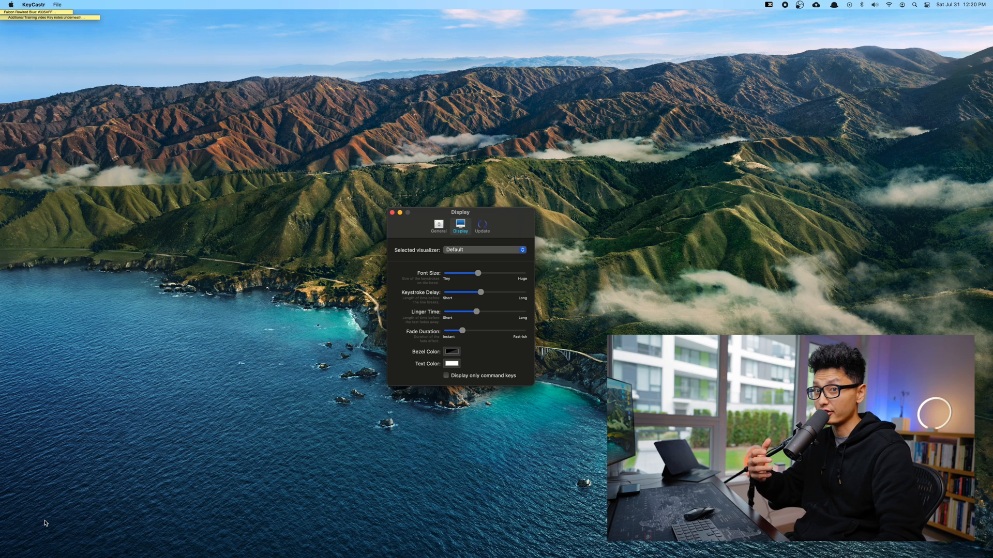
{"action": "mouse_move", "coordinate": [403, 299]}
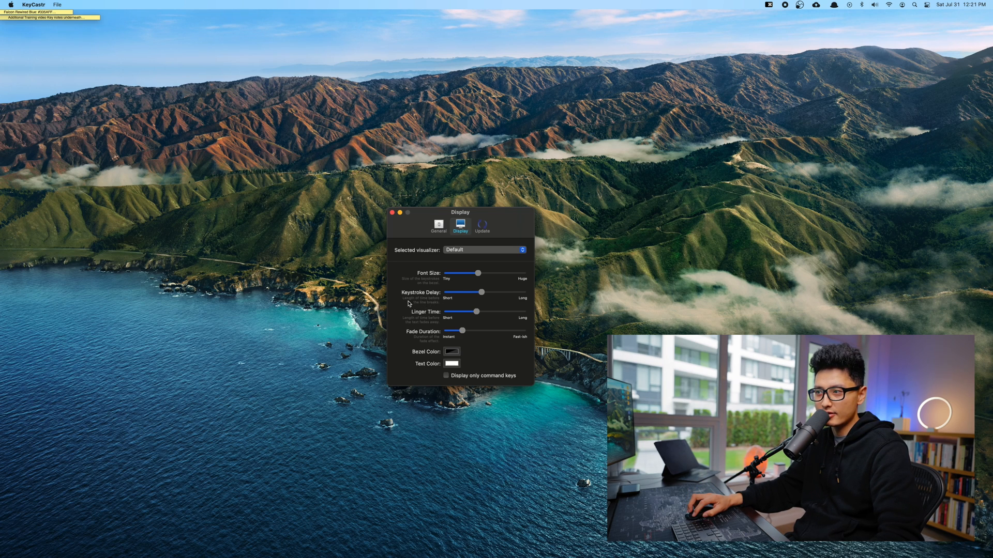
{"action": "mouse_move", "coordinate": [428, 308]}
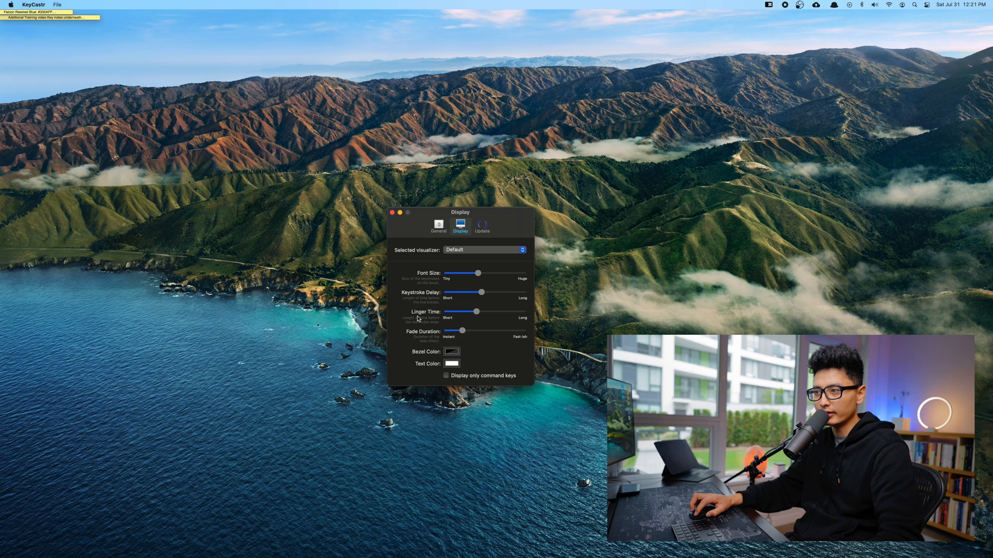
{"action": "mouse_move", "coordinate": [429, 326]}
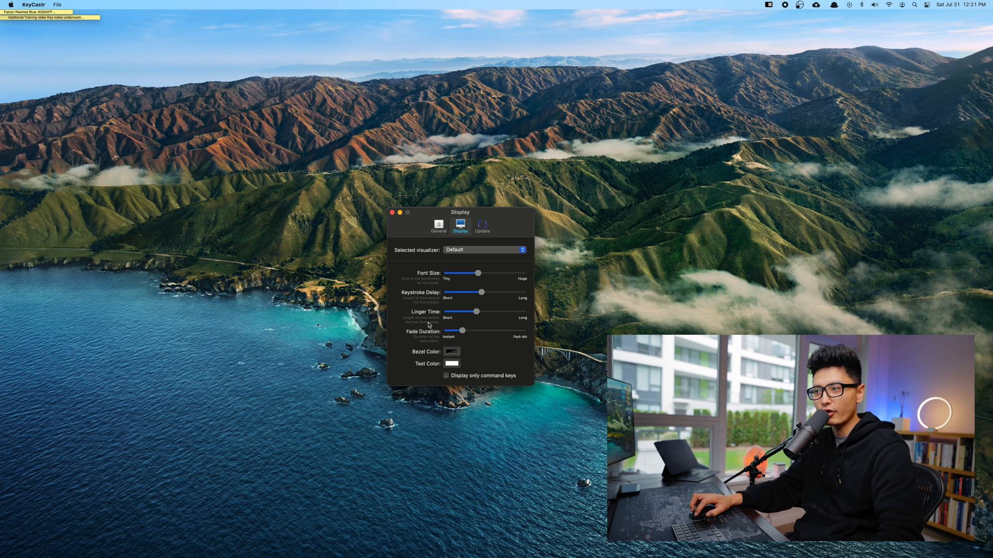
{"action": "mouse_move", "coordinate": [418, 329]}
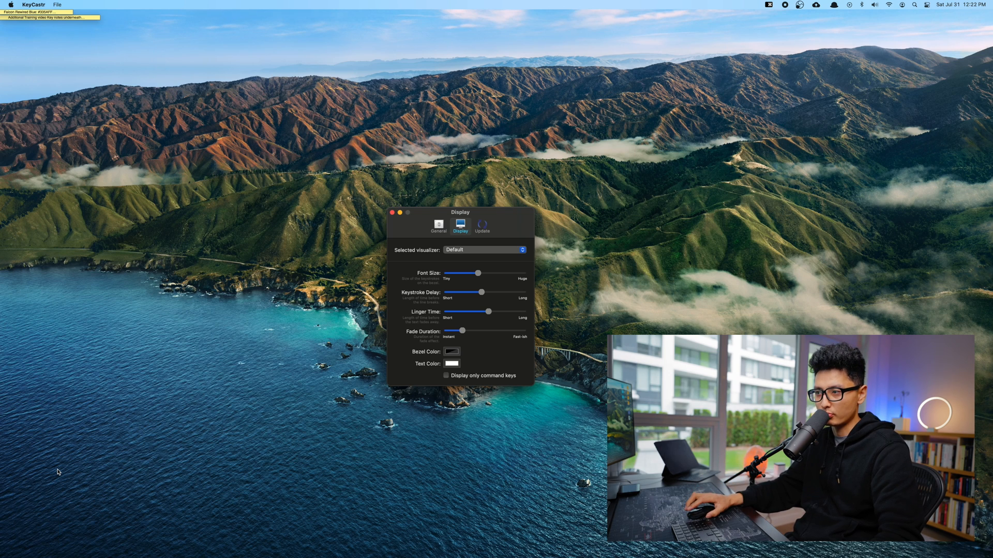
{"action": "mouse_move", "coordinate": [411, 336]}
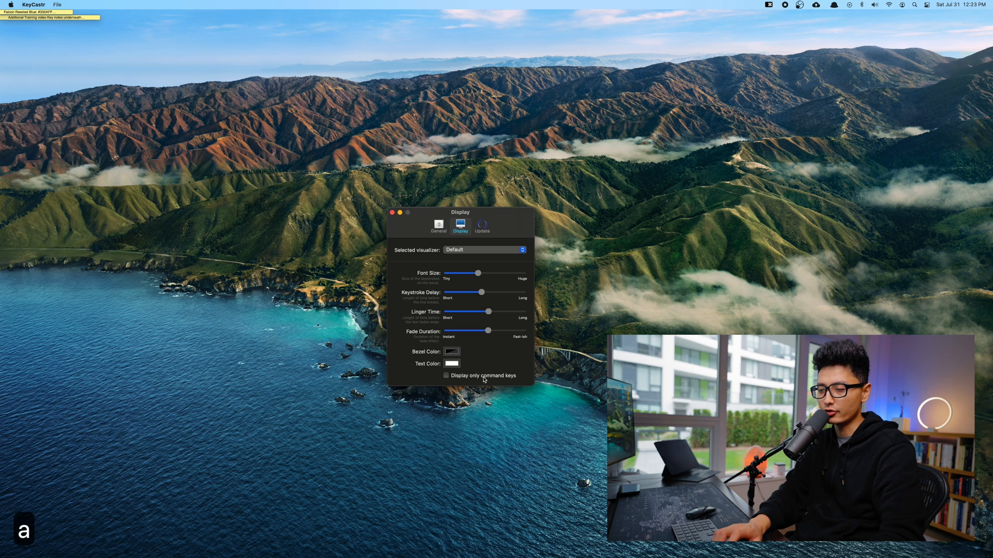
Lengthen the fade duration, test with typed text, and enable 'Display only command keys'
{"action": "type", "text": "a;kdfjhadkjfhadjfhakdjfhadfad"}
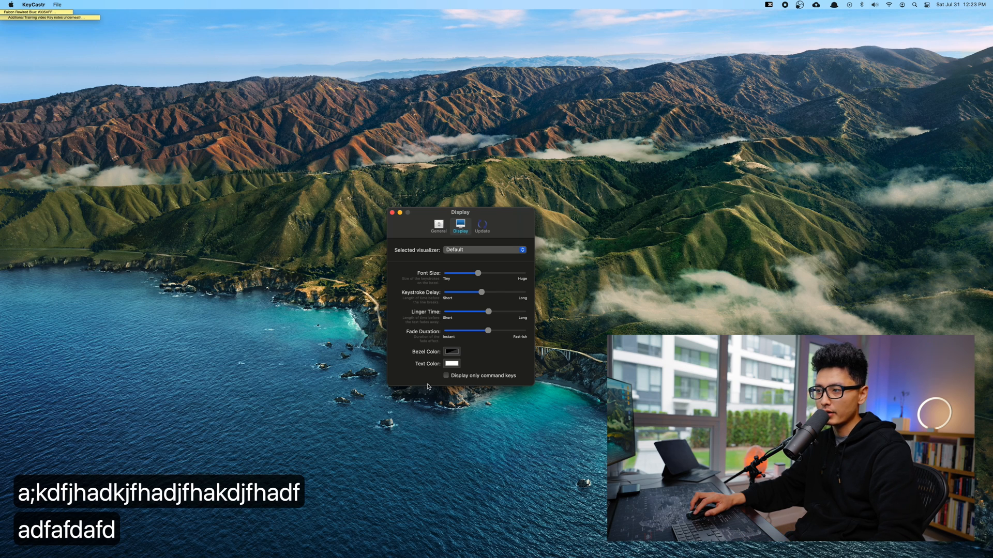
{"action": "left_click", "coordinate": [446, 375]}
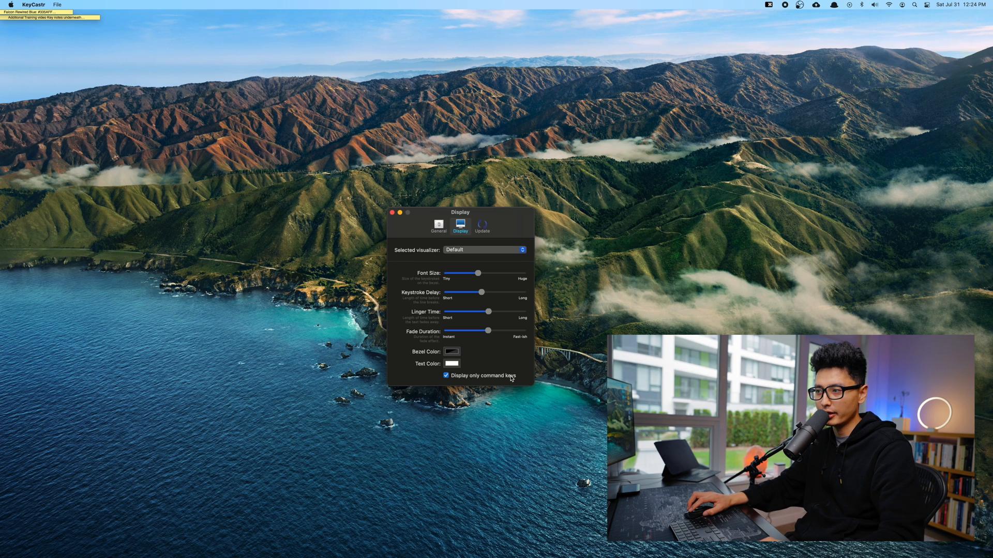
In Update preferences turn off 'Check for updates at startup' and run Check Now
{"action": "left_click", "coordinate": [482, 224]}
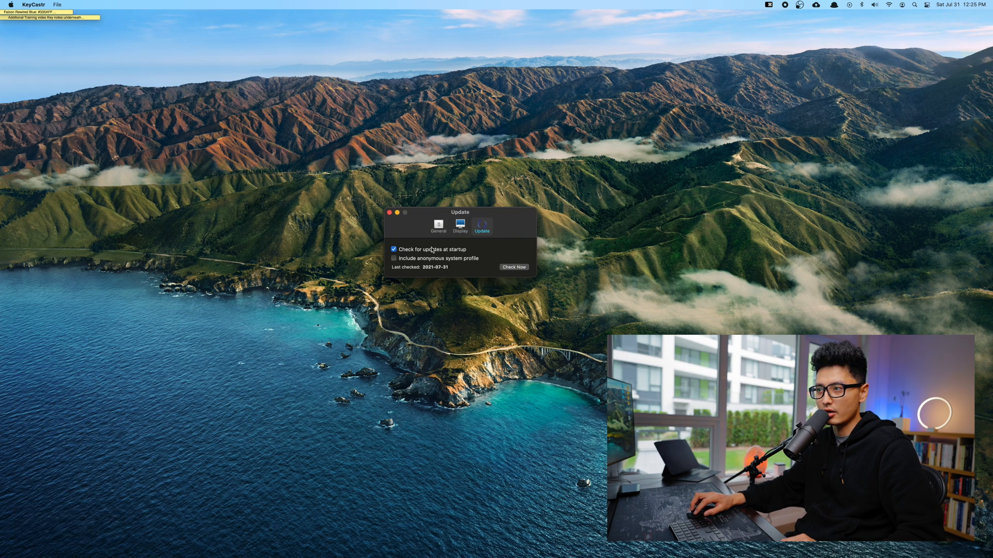
{"action": "mouse_move", "coordinate": [452, 252]}
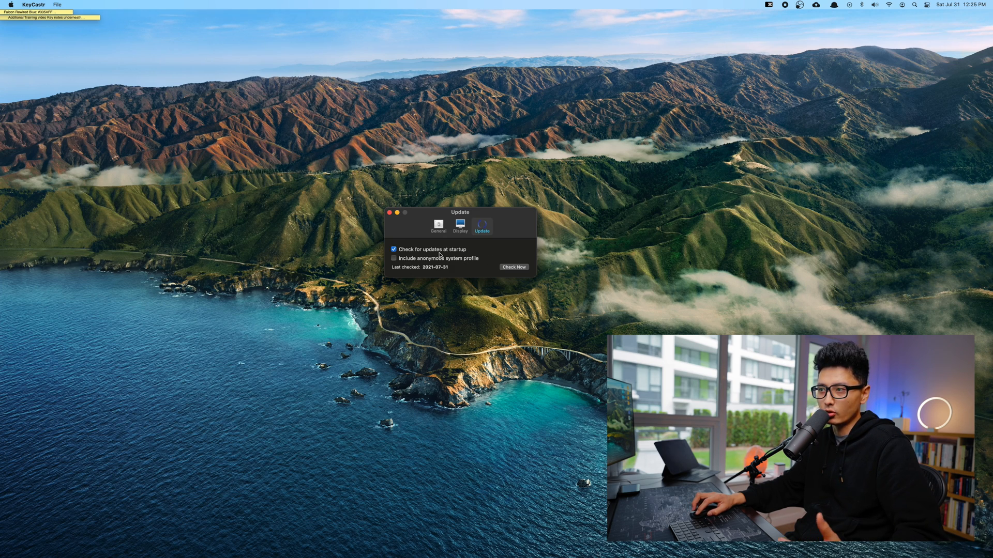
{"action": "left_click", "coordinate": [393, 250]}
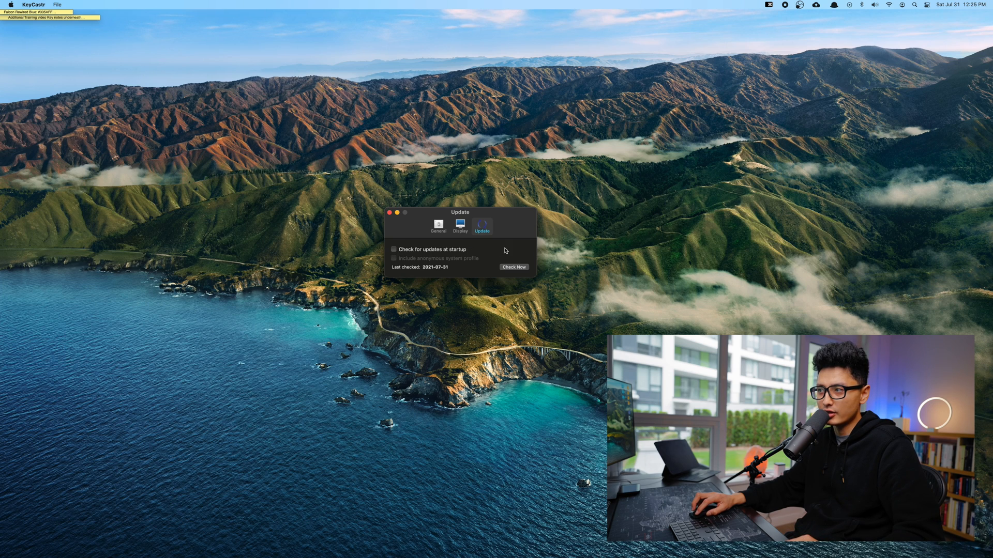
{"action": "mouse_move", "coordinate": [537, 227]}
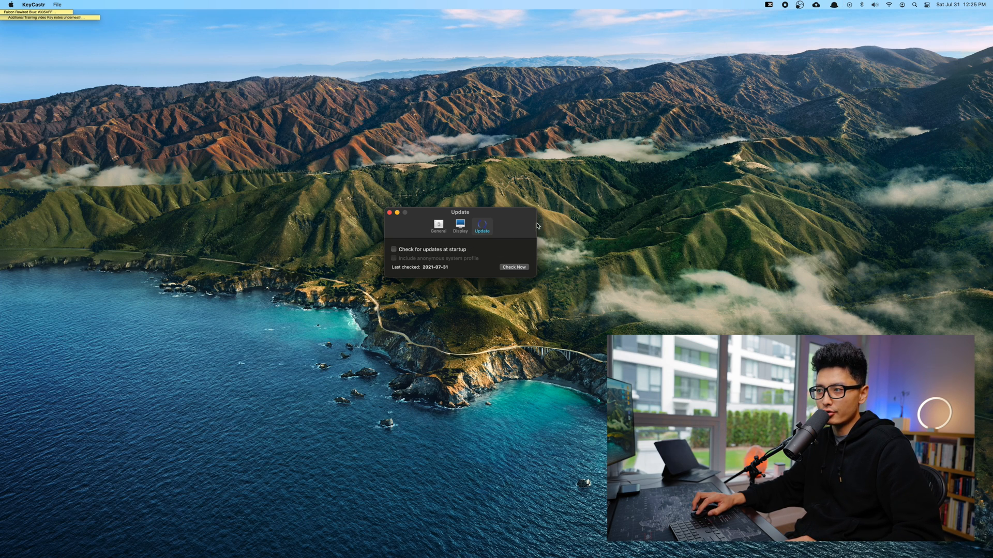
{"action": "left_click", "coordinate": [514, 267]}
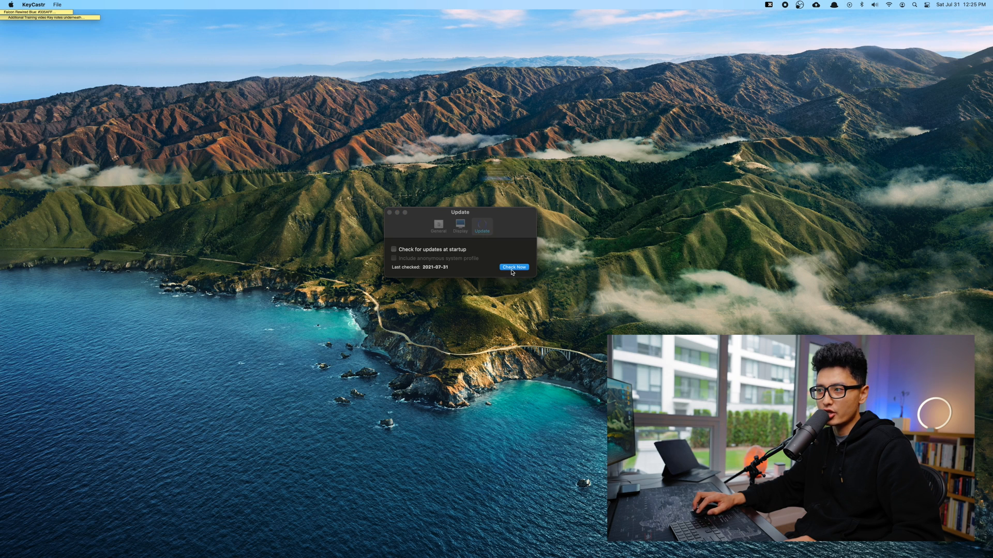
{"action": "left_click", "coordinate": [514, 267]}
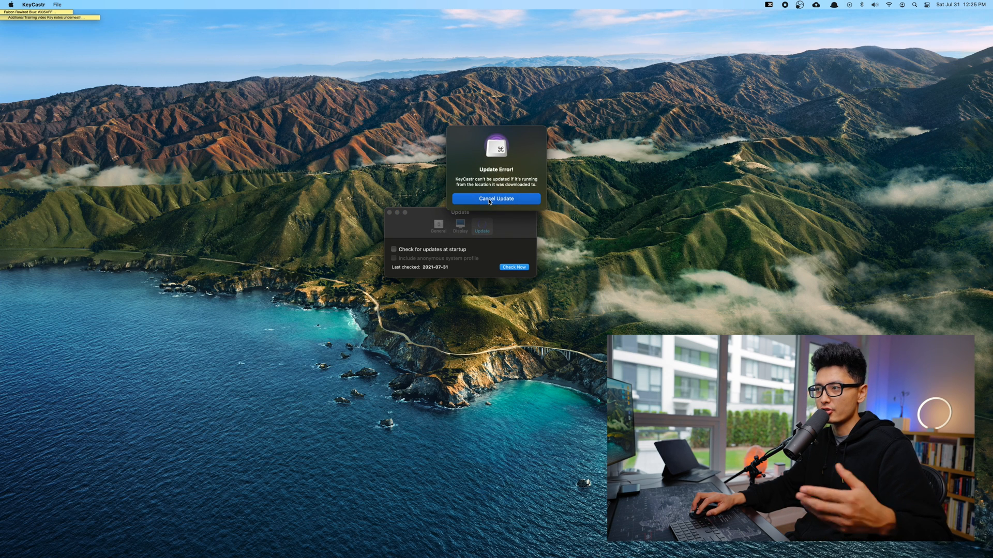